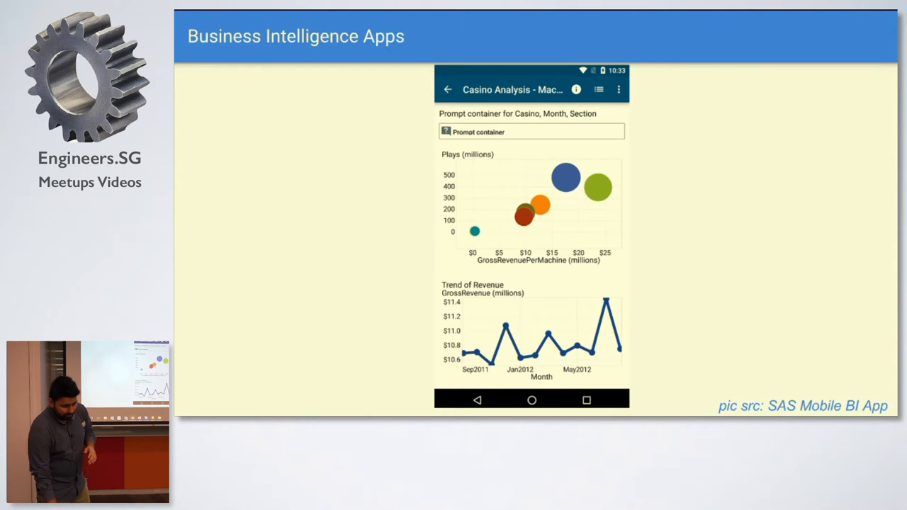
Advance through the charting slides, then bring up the GlucoseChart.xaml markup in the editor.
key(Right)
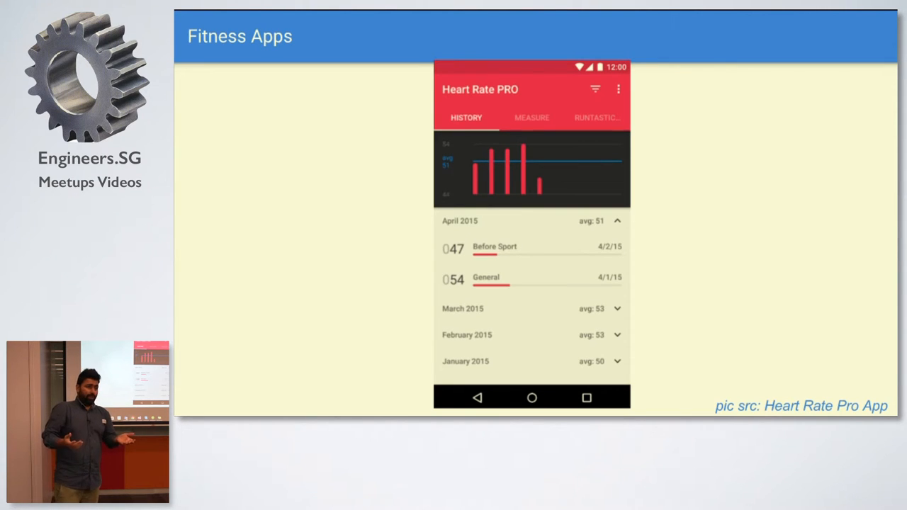
key(Right)
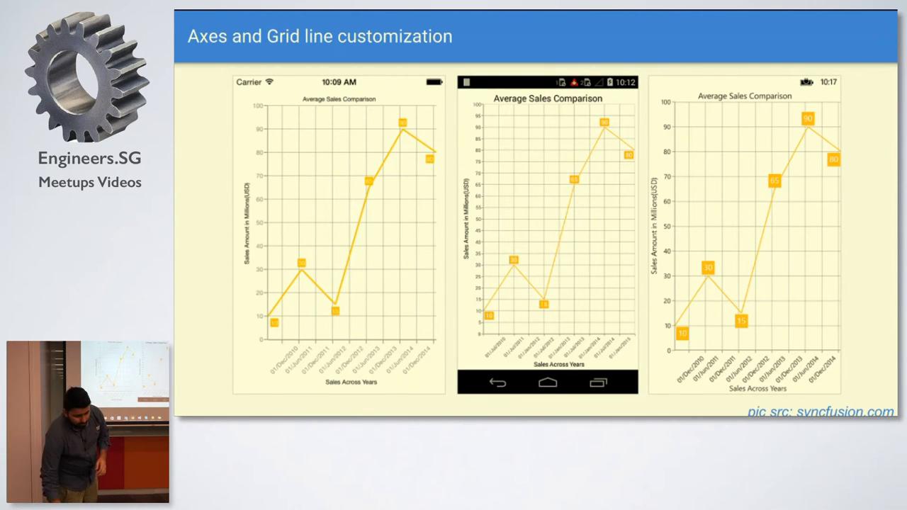
key(Right)
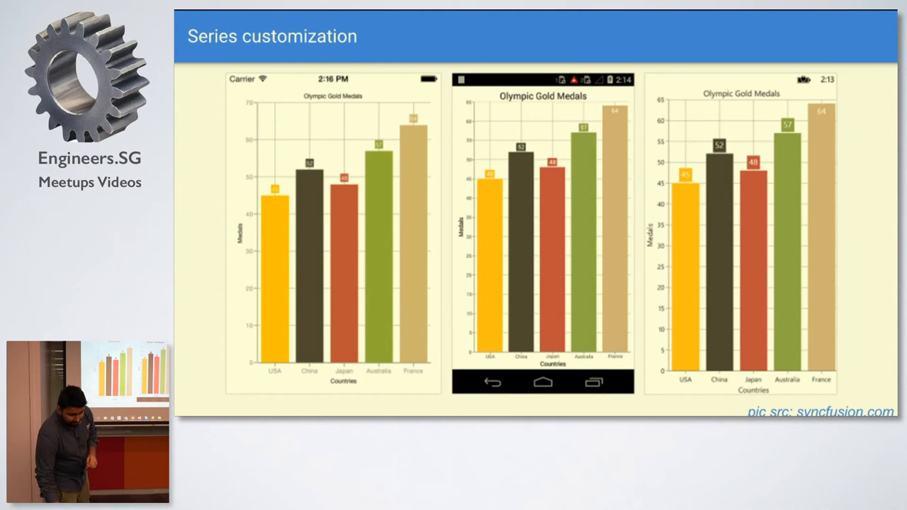
key(Right)
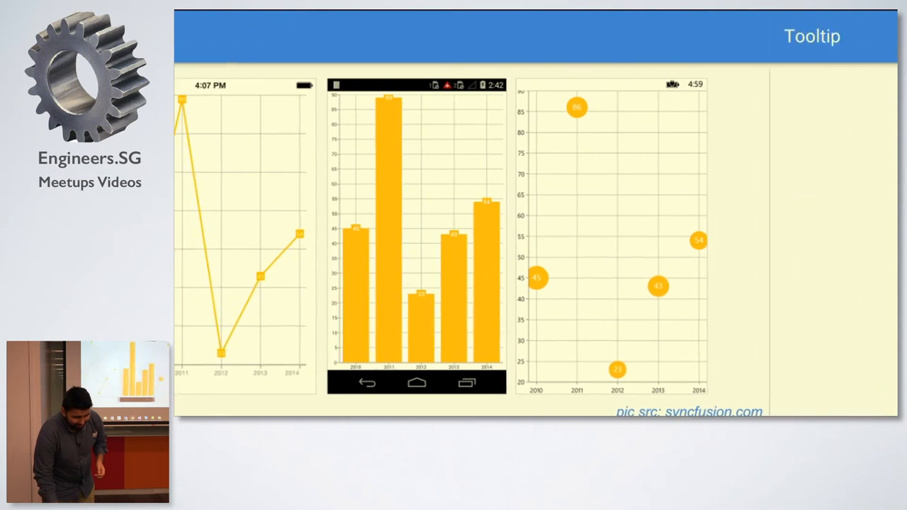
key(right)
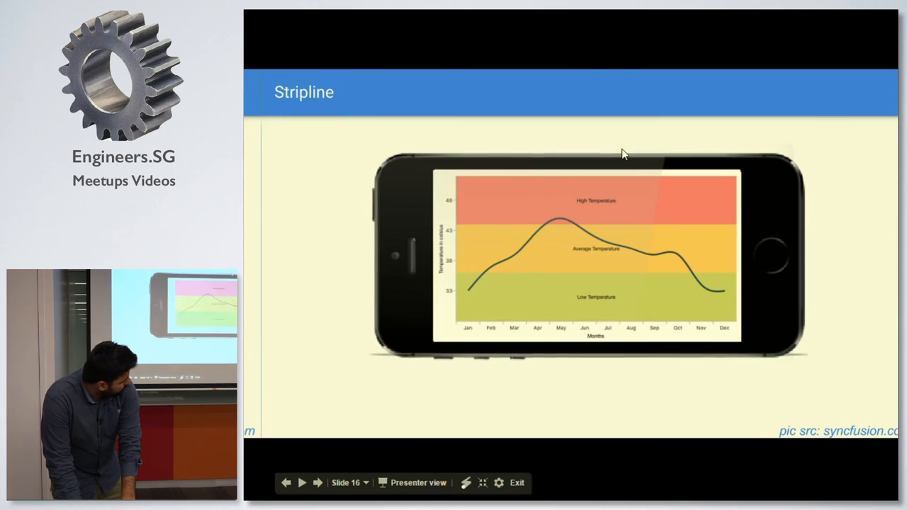
click(285, 483)
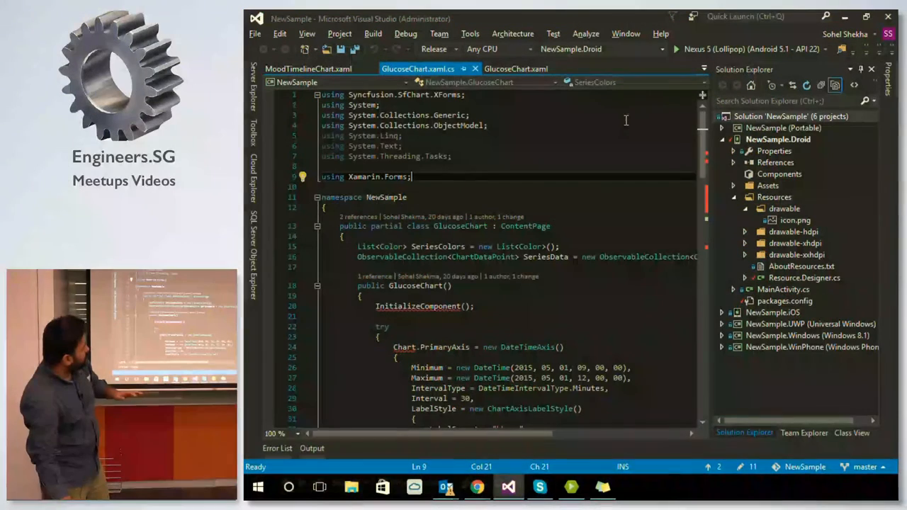
mouse_move(622, 186)
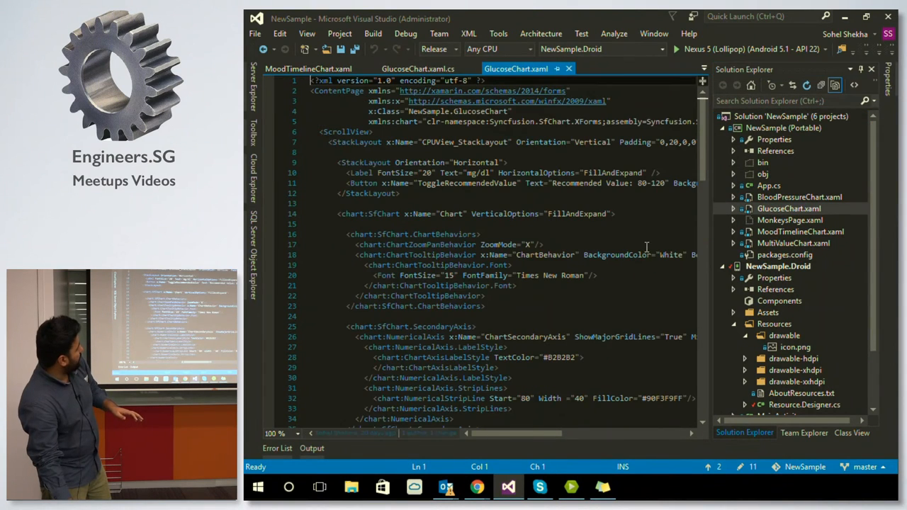
scroll(down, 3)
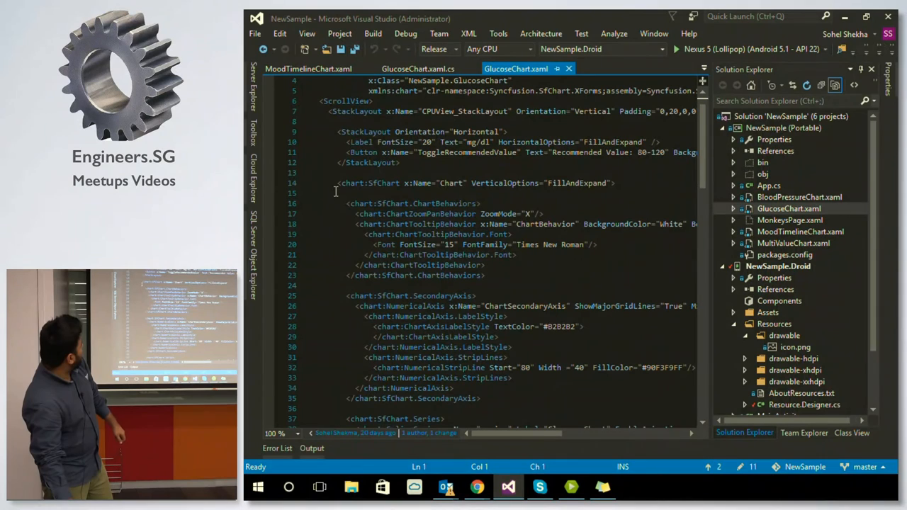
double_click(352, 183)
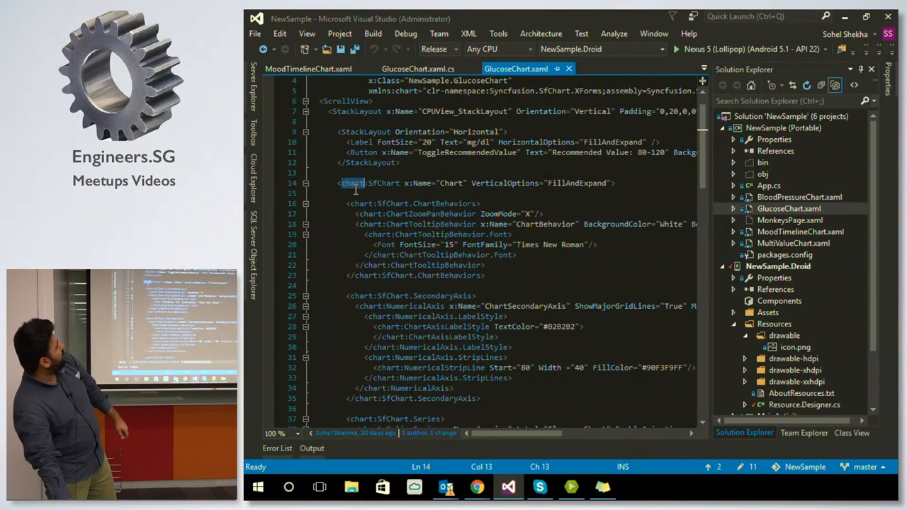
scroll(down, 3)
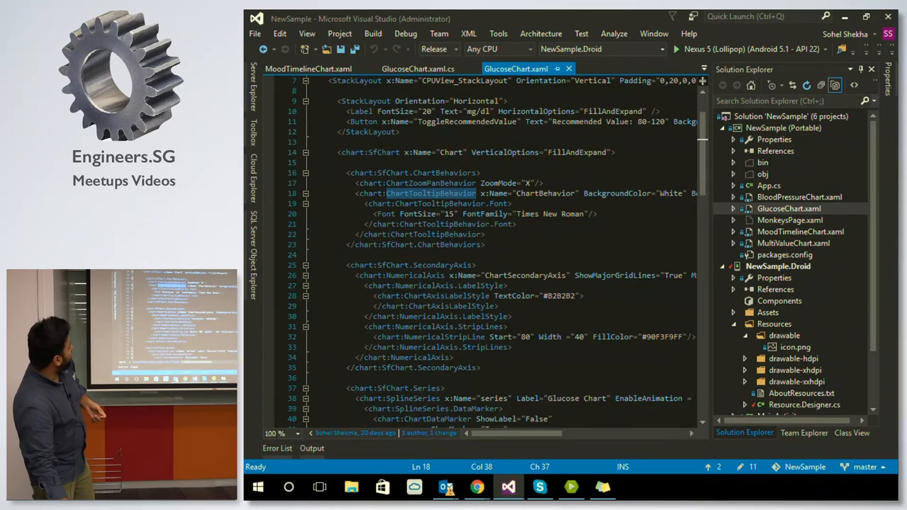
scroll(down, 3)
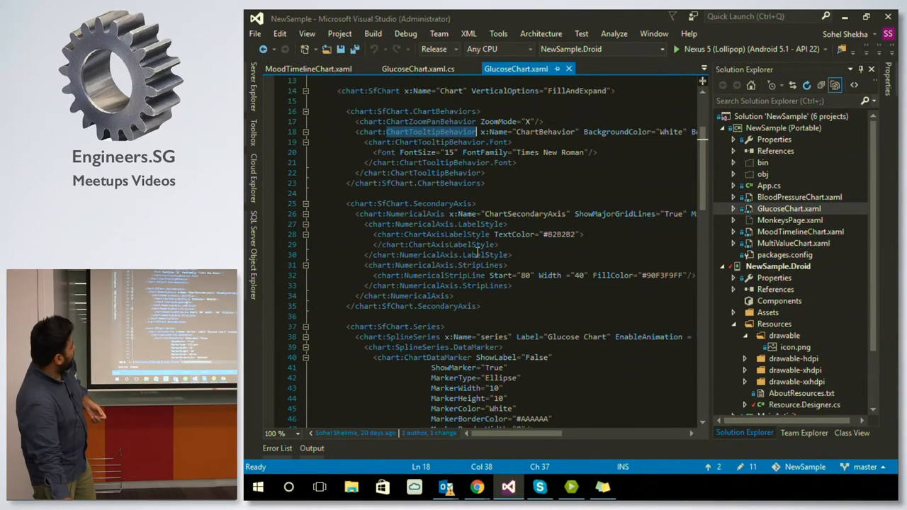
scroll(down, 3)
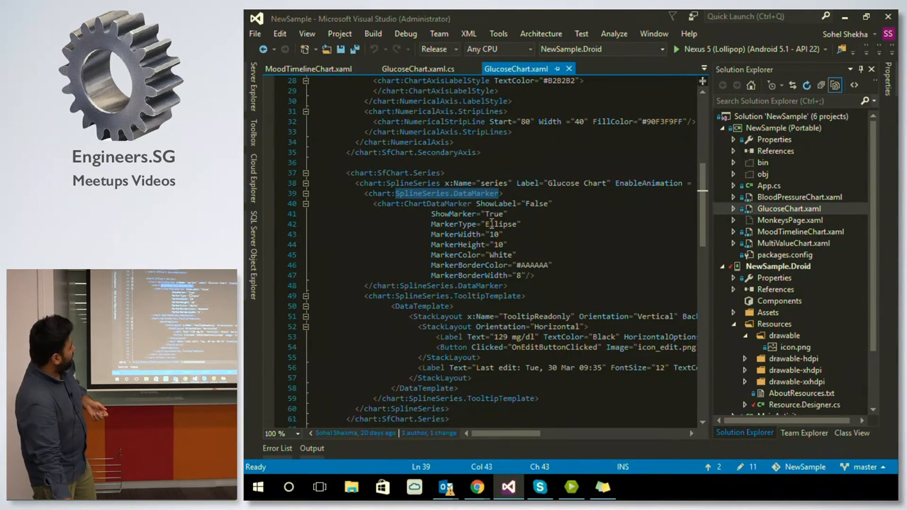
double_click(501, 224)
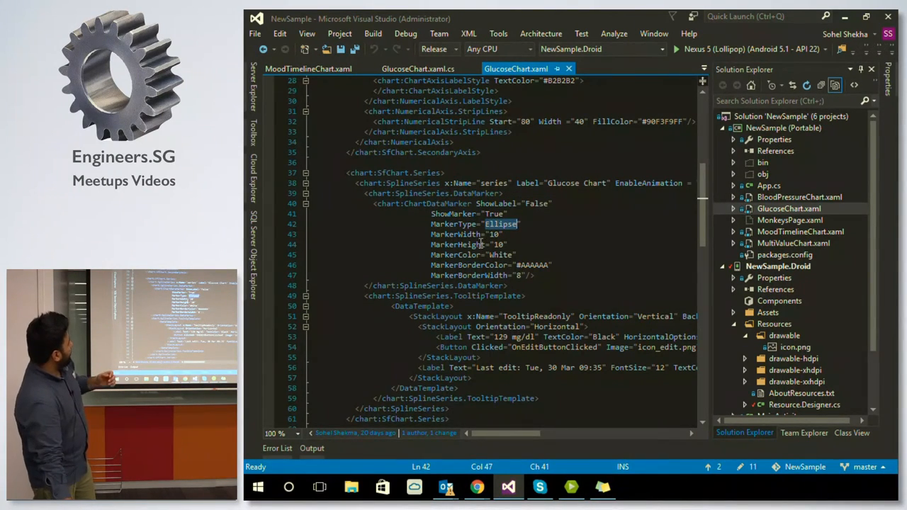
scroll(down, 3)
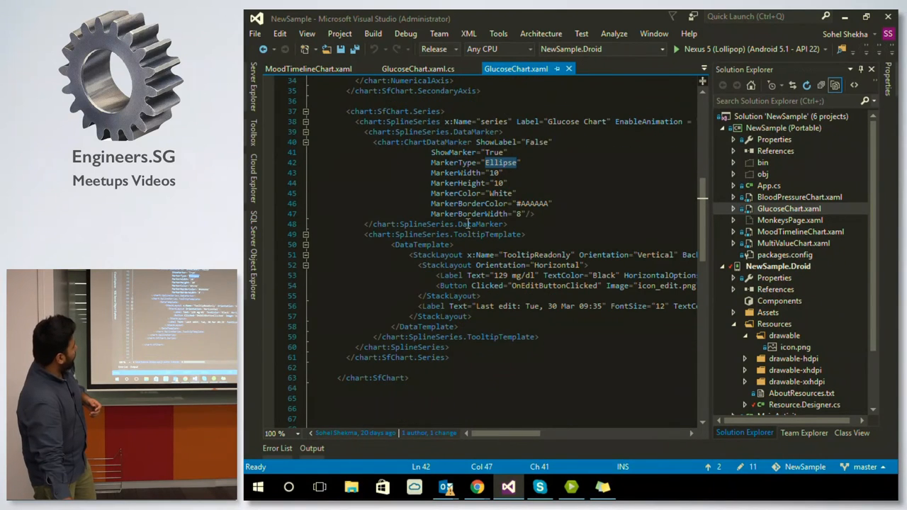
scroll(up, 3)
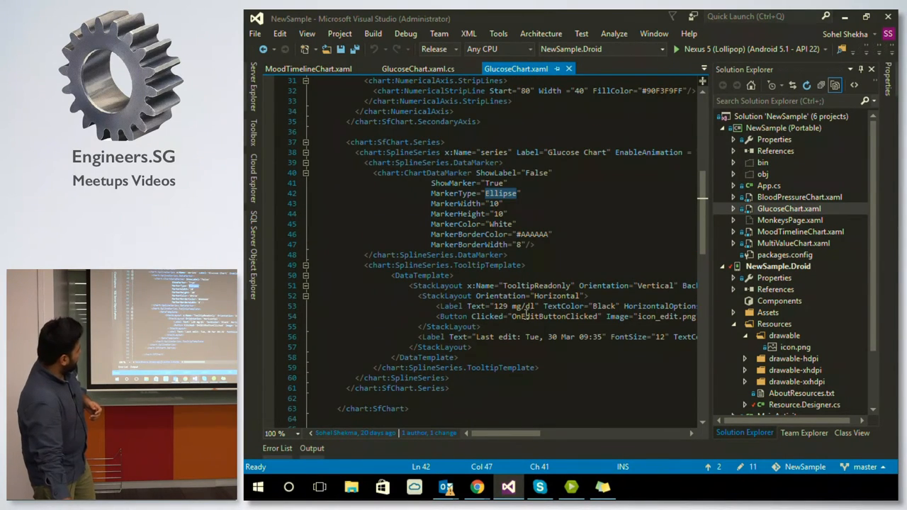
click(418, 69)
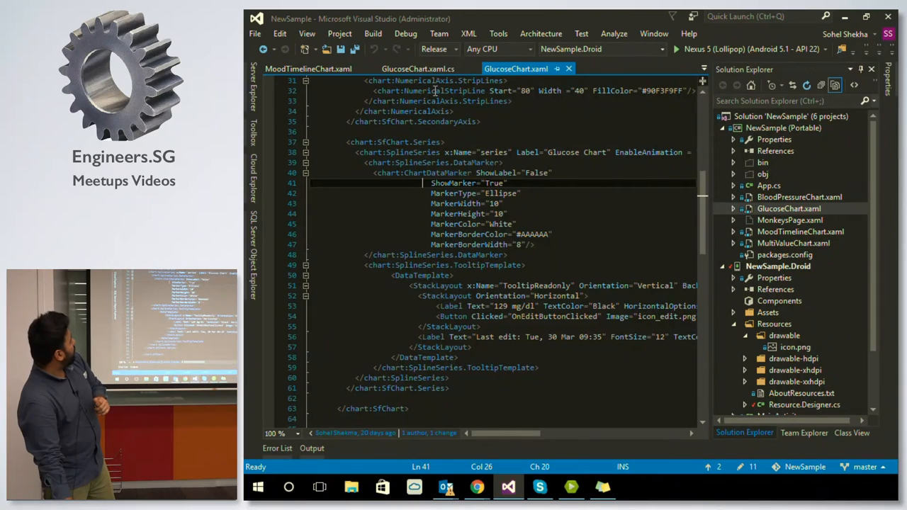
Review GlucoseChart.xaml.cs: axis setup, custom palette, toggle handler and GetData(), without edits.
click(418, 68)
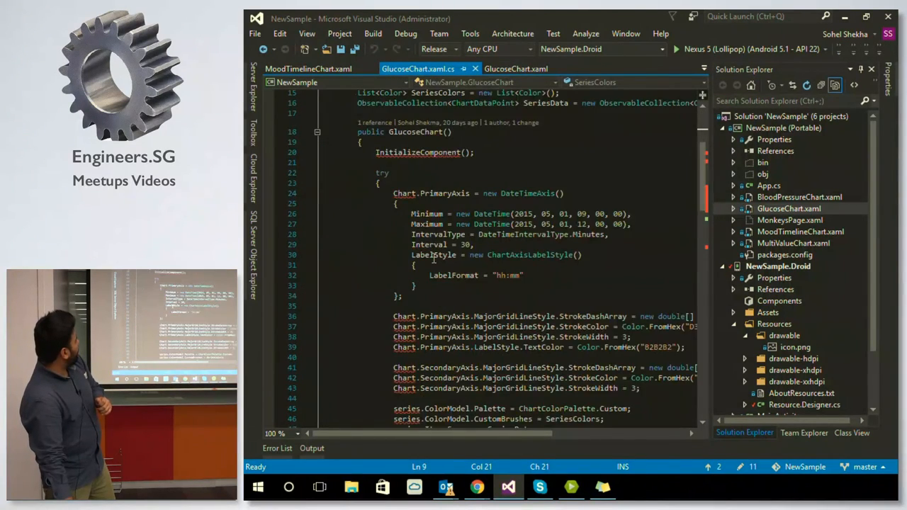
scroll(down, 3)
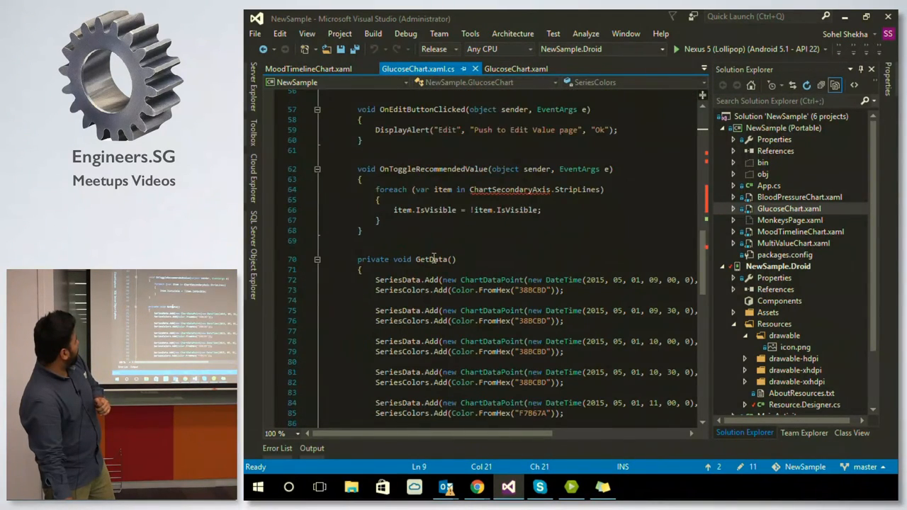
scroll(down, 3)
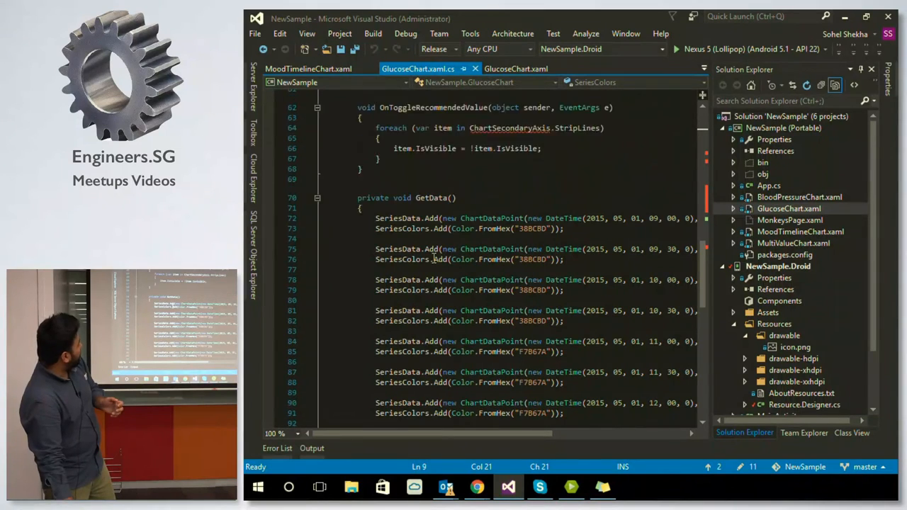
scroll(down, 3)
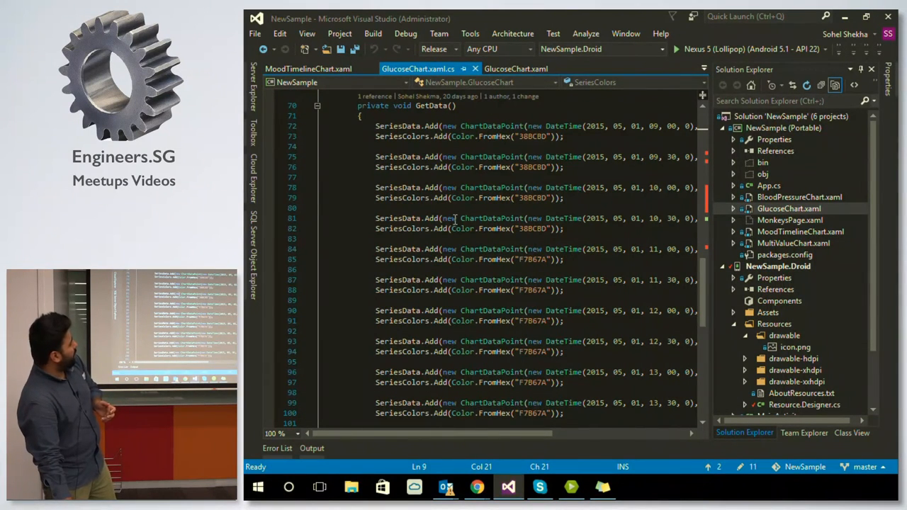
scroll(down, 3)
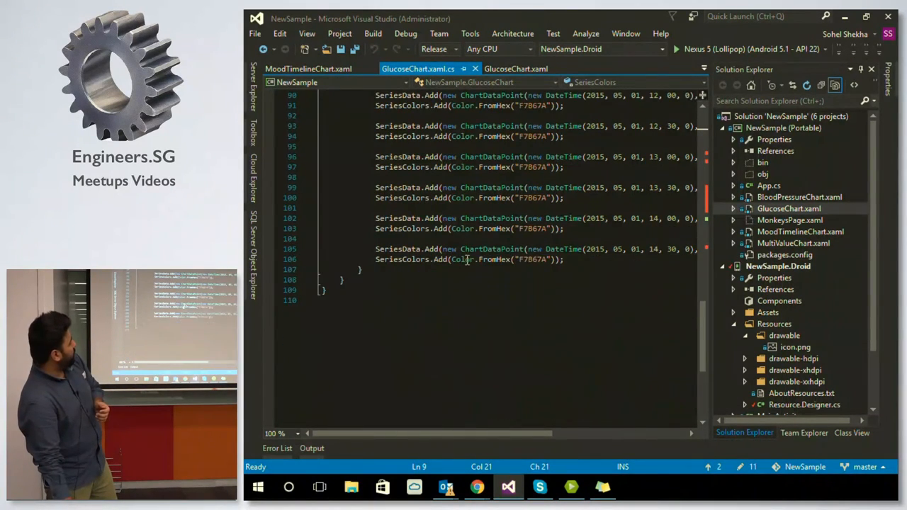
scroll(up, 3)
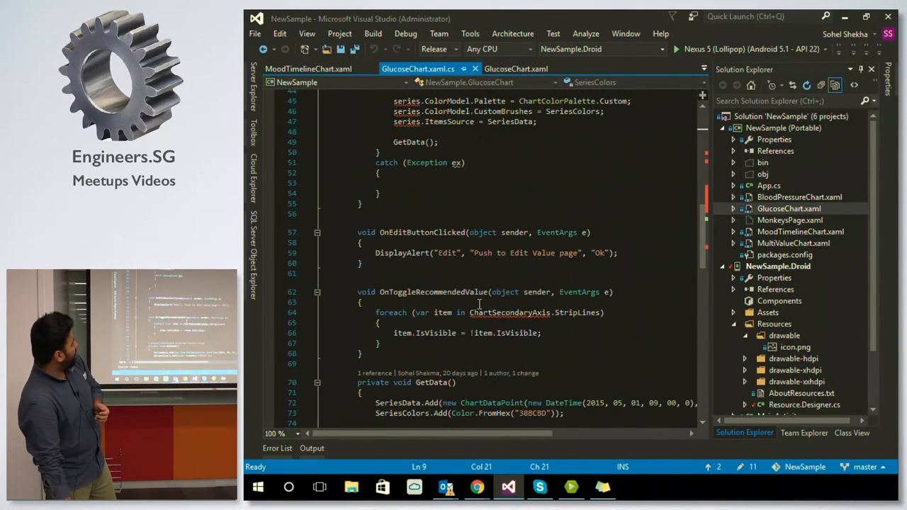
scroll(up, 3)
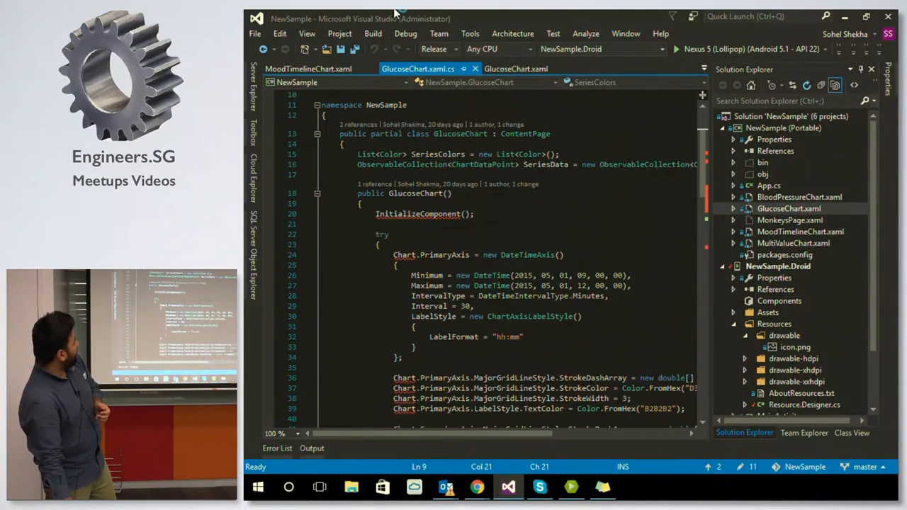
scroll(down, 3)
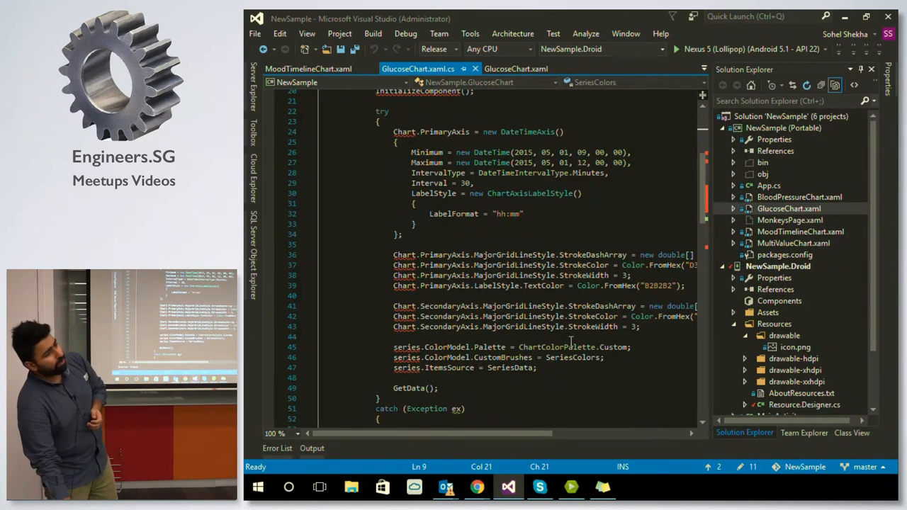
scroll(up, 3)
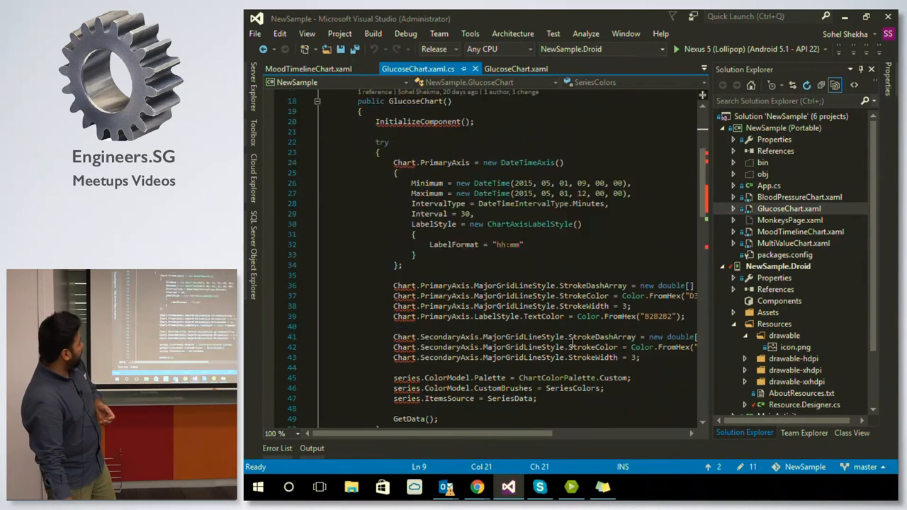
scroll(up, 3)
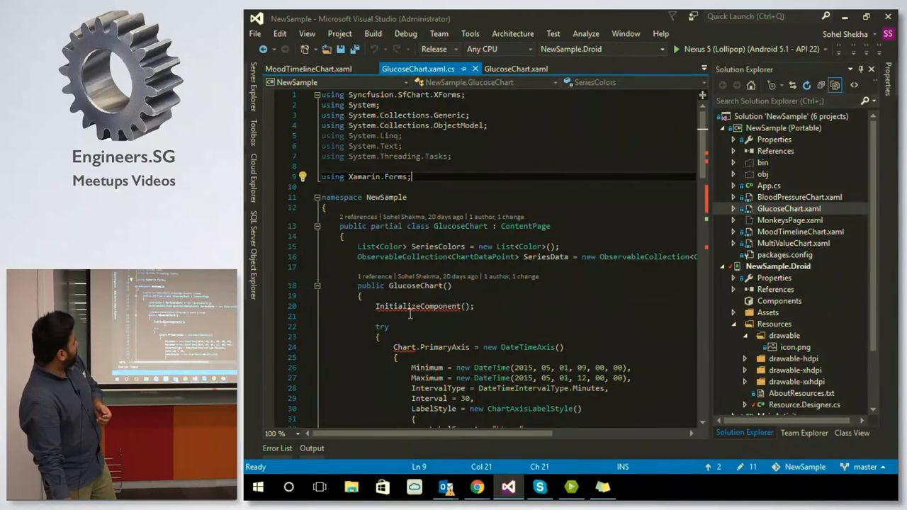
mouse_move(546, 299)
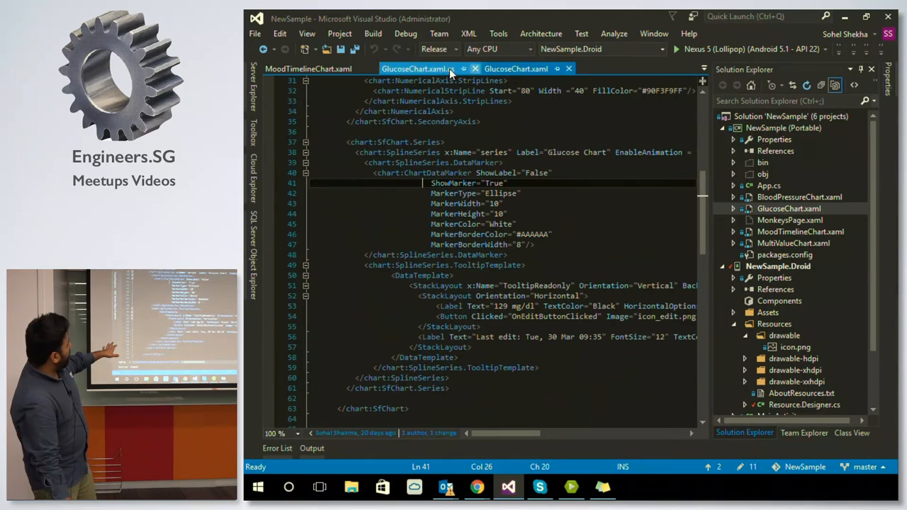
Bring the Xamarin Android Player Nexus 5 emulator window to the front.
click(418, 69)
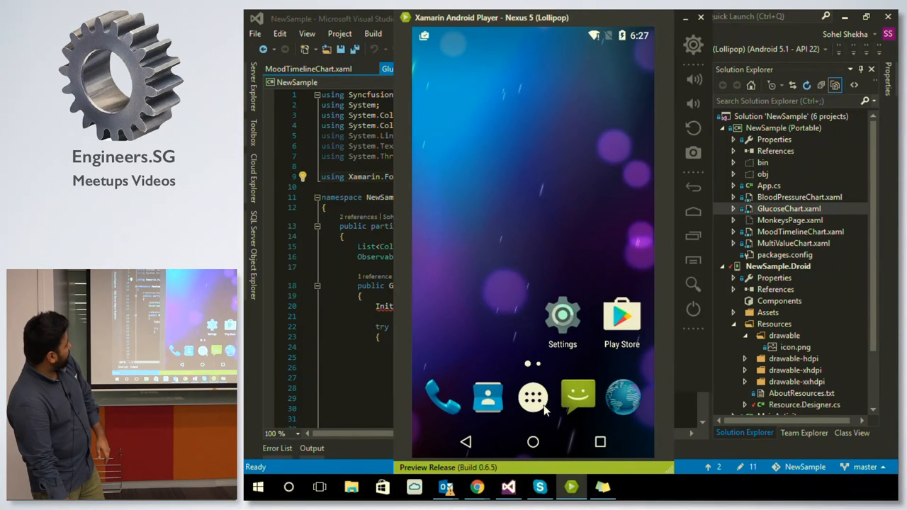
Open the emulator's app list and launch the NewSample app on Mood Timeline.
click(533, 397)
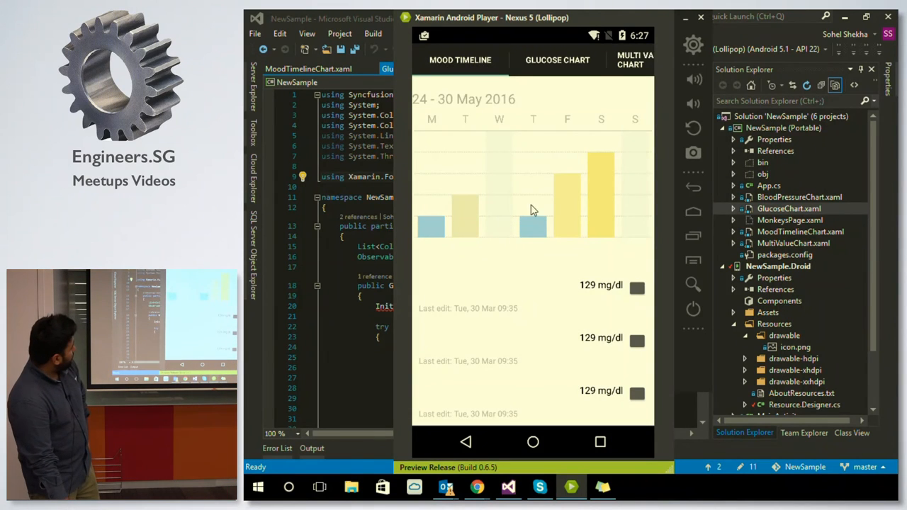
mouse_move(480, 217)
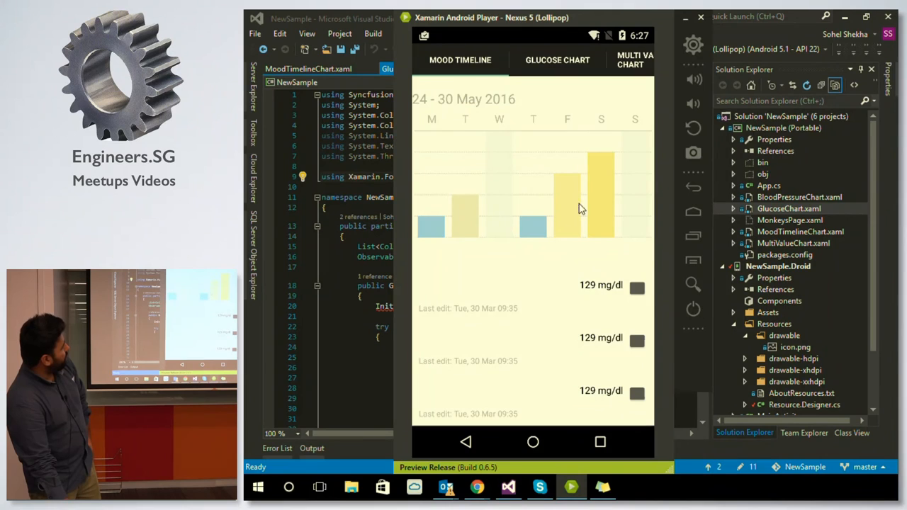
mouse_move(559, 220)
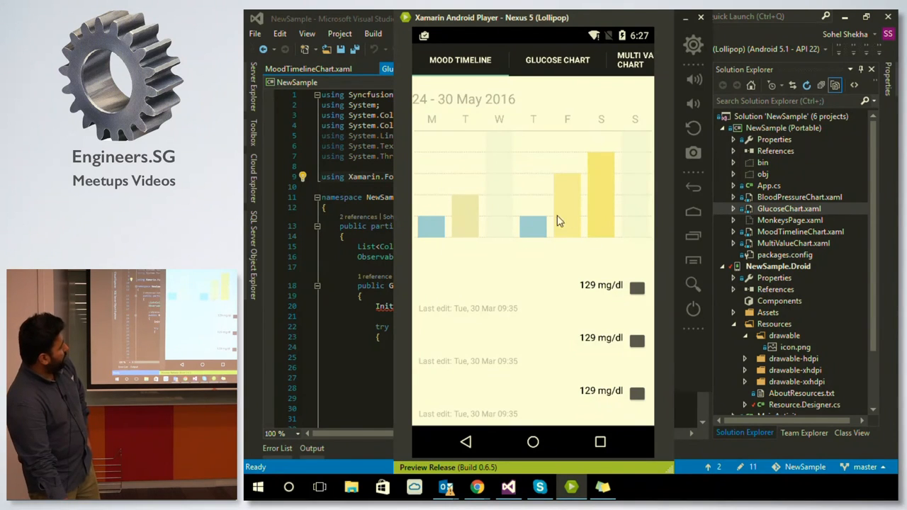
mouse_move(594, 235)
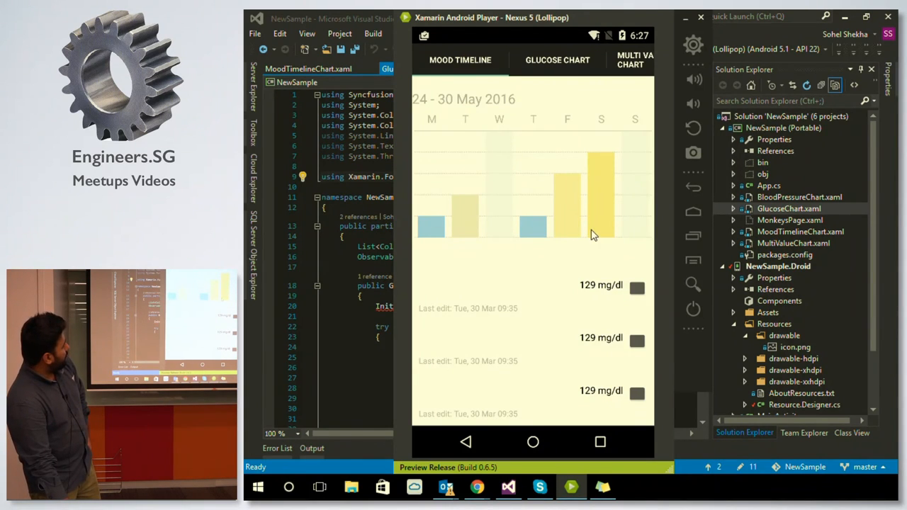
mouse_move(631, 178)
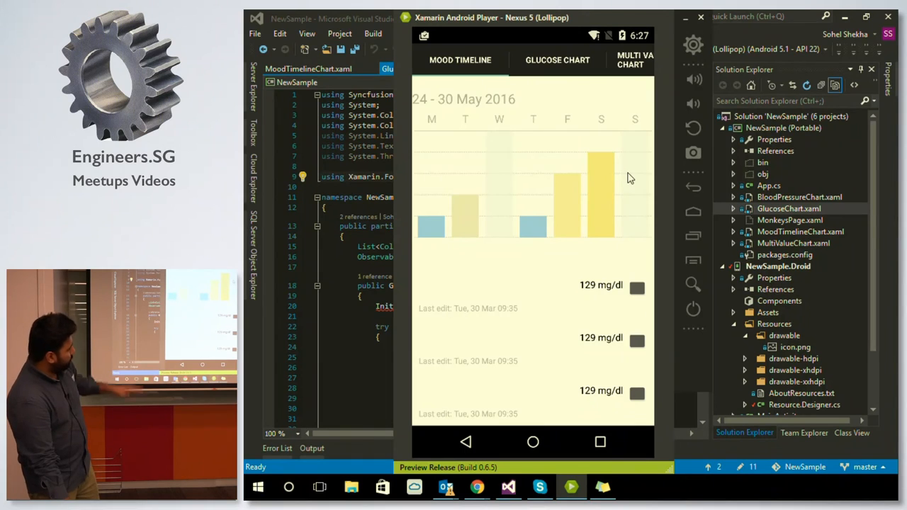
mouse_move(537, 157)
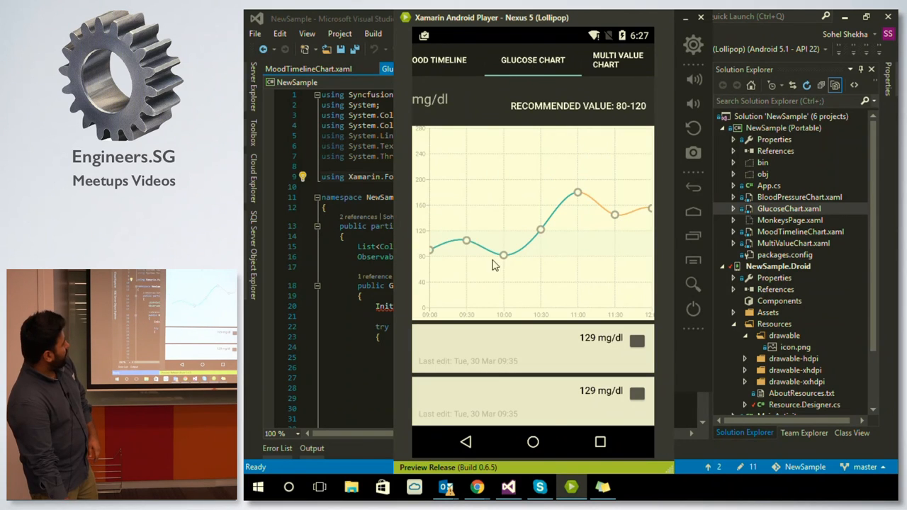
mouse_move(496, 238)
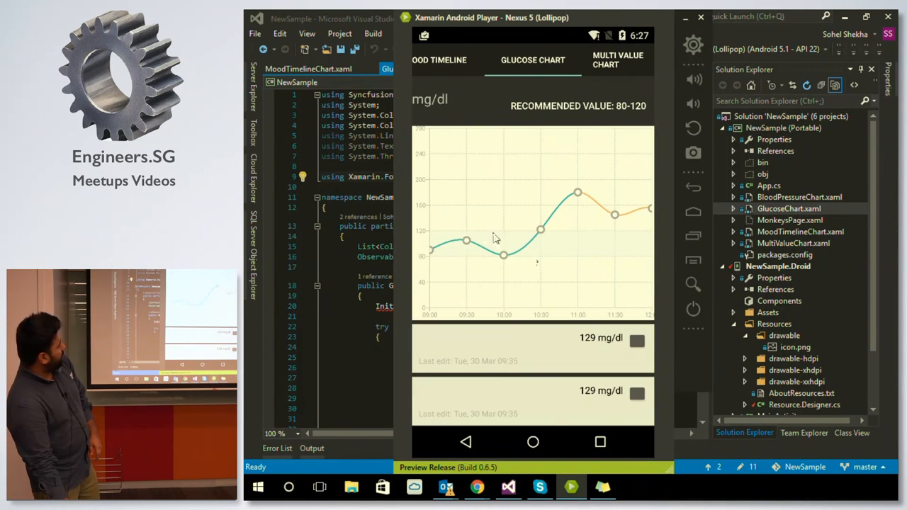
mouse_move(500, 203)
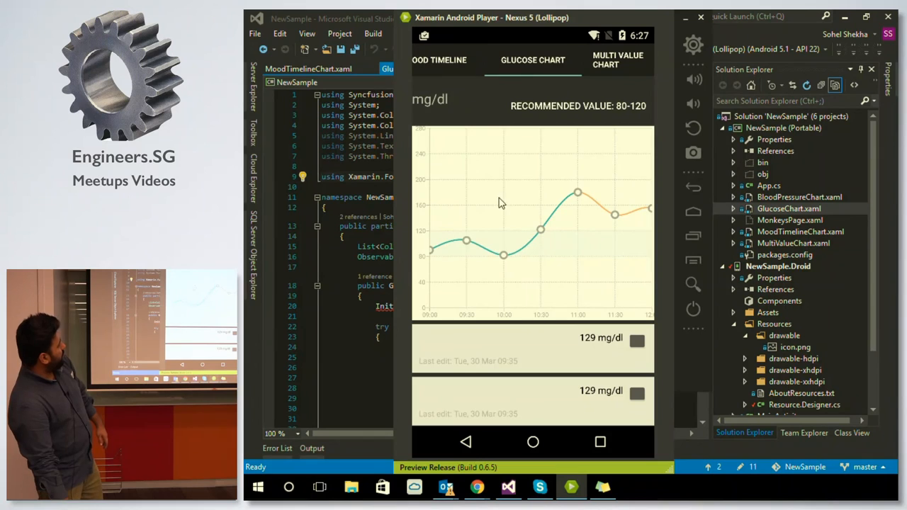
mouse_move(504, 203)
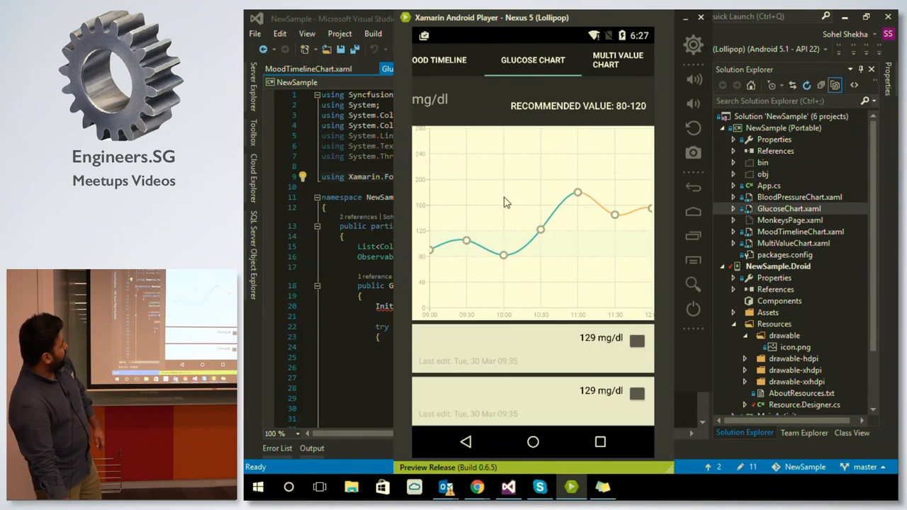
mouse_move(461, 252)
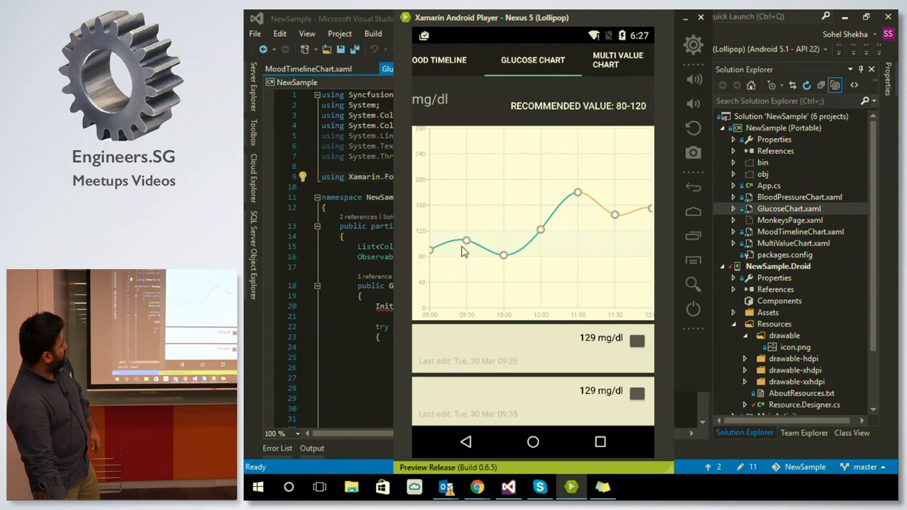
mouse_move(519, 242)
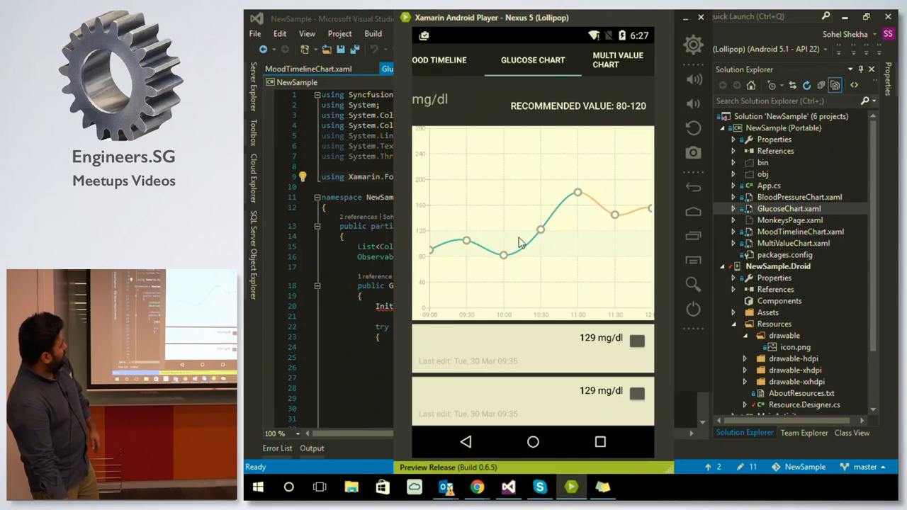
mouse_move(602, 205)
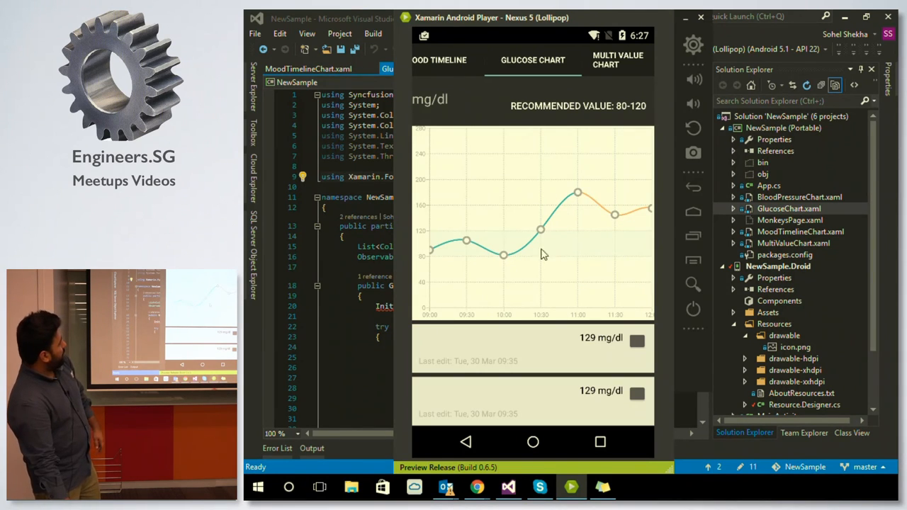
mouse_move(530, 243)
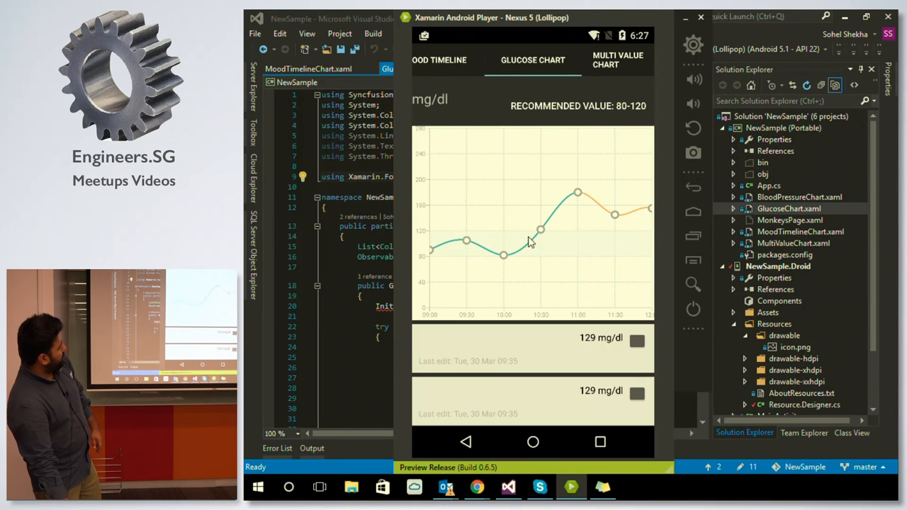
mouse_move(542, 243)
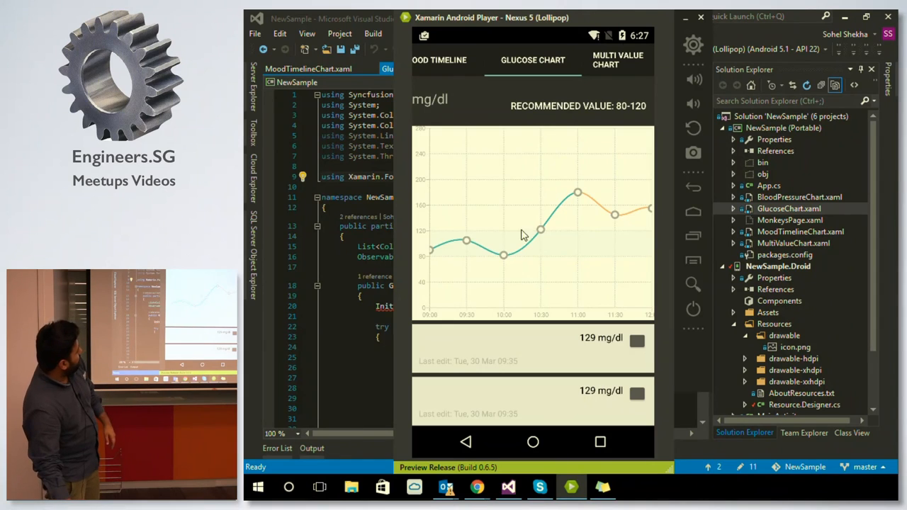
mouse_move(610, 231)
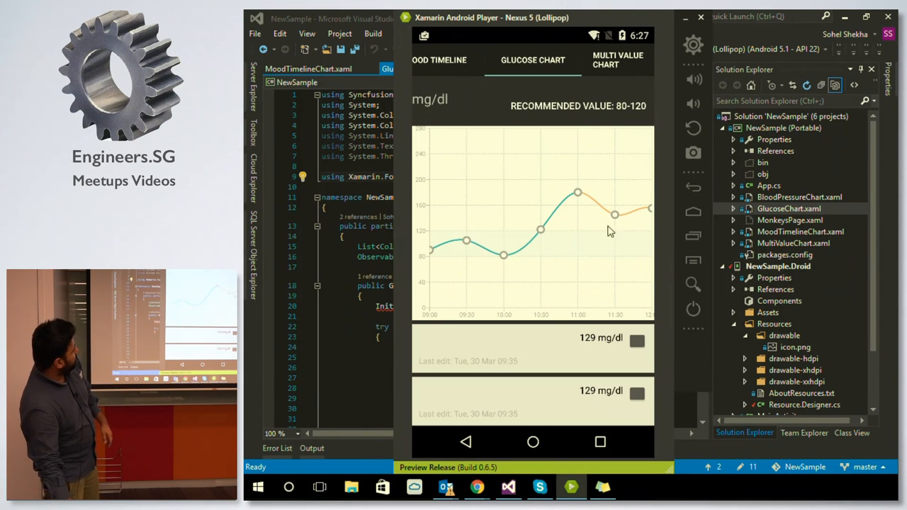
mouse_move(553, 266)
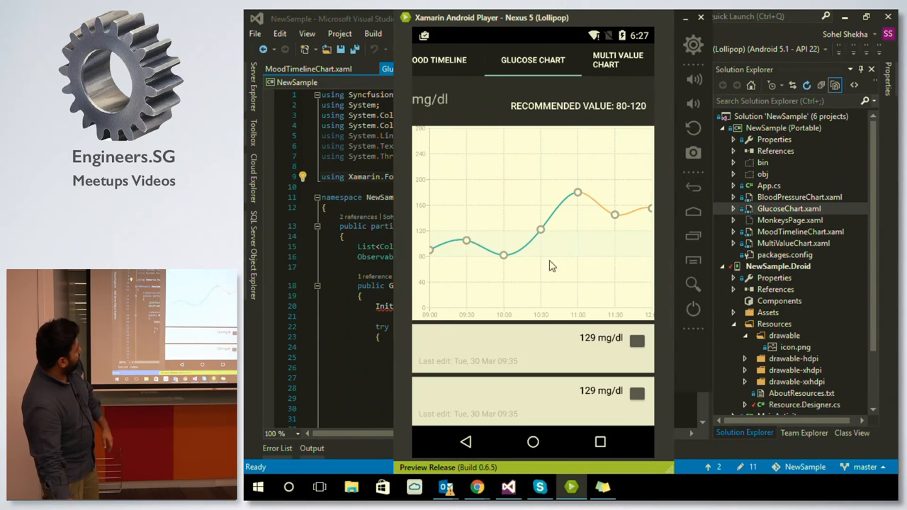
mouse_move(512, 151)
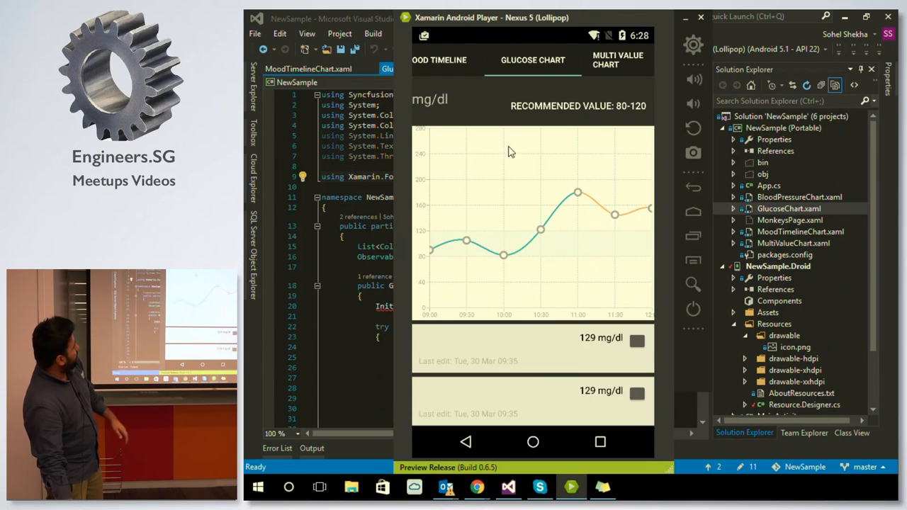
mouse_move(588, 164)
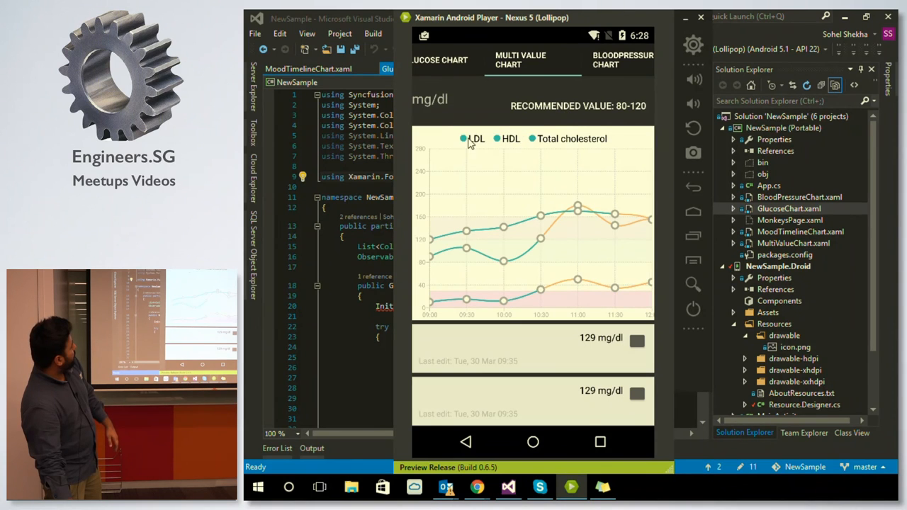
Switch from the LDL/HDL/cholesterol chart back to the GLUCOSE CHART tab.
click(601, 59)
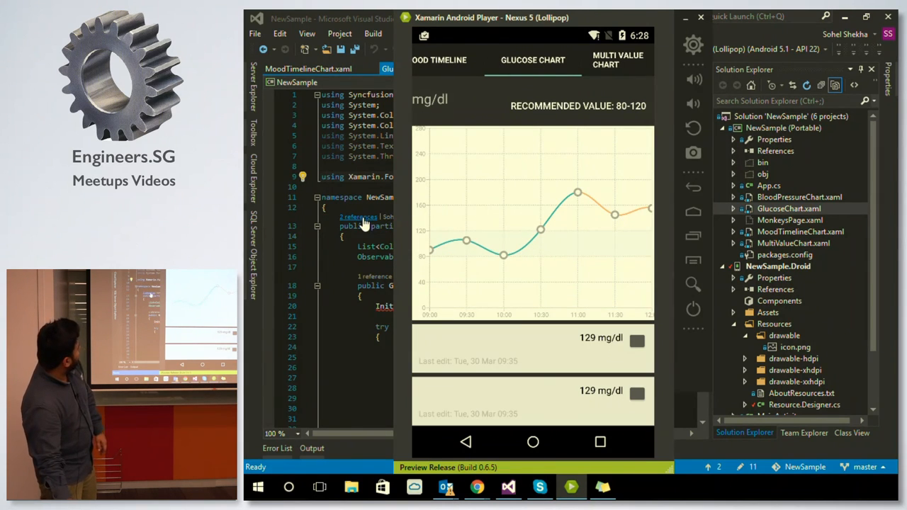
Bring Visual Studio in front of the emulator, showing GlucoseChart.xaml.cs constructor and axes.
click(358, 217)
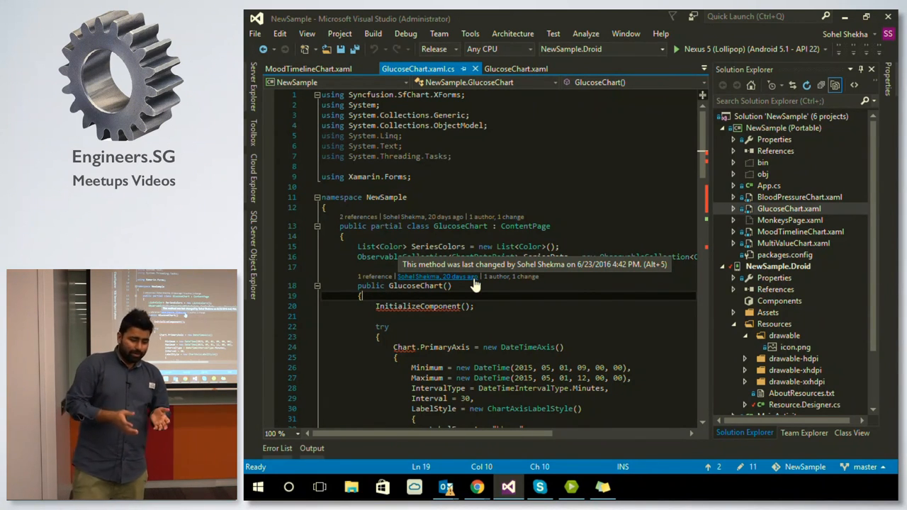
mouse_move(521, 276)
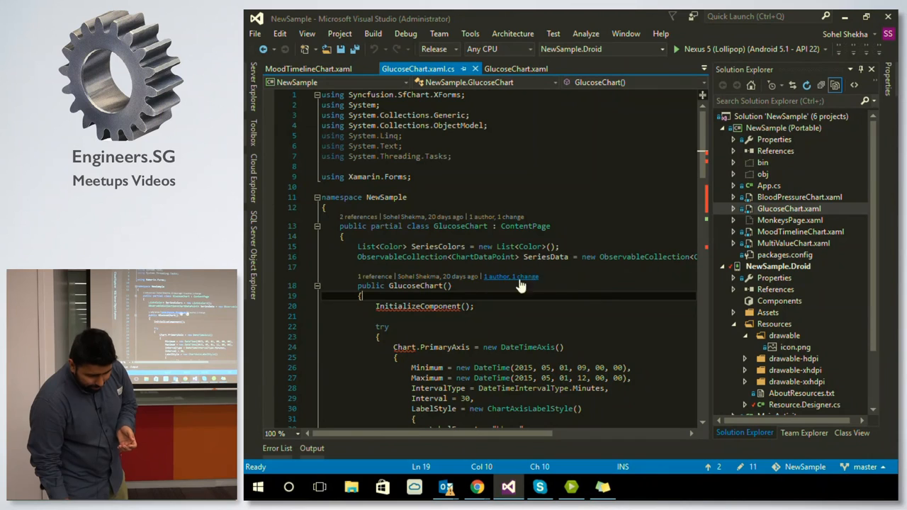